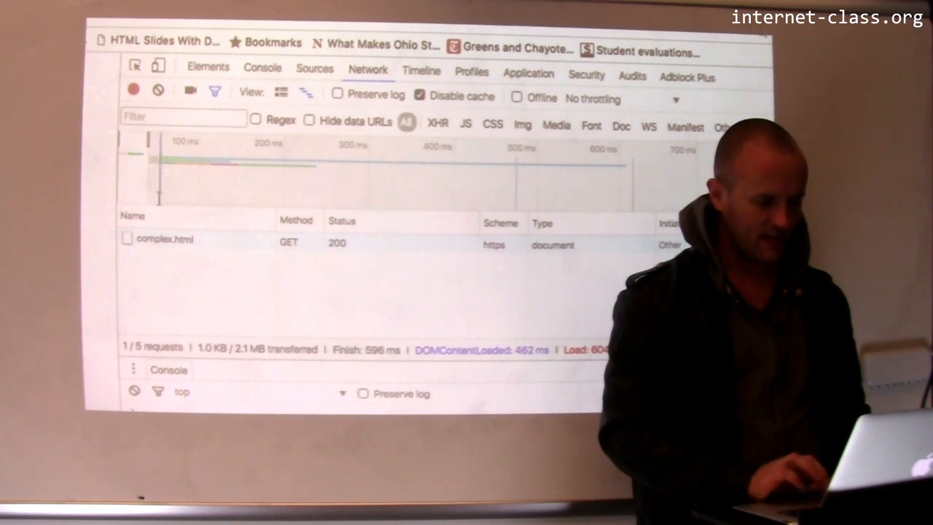
Show the Timing breakdown for the complex.html document request.
{"action": "left_click", "coordinate": [166, 239]}
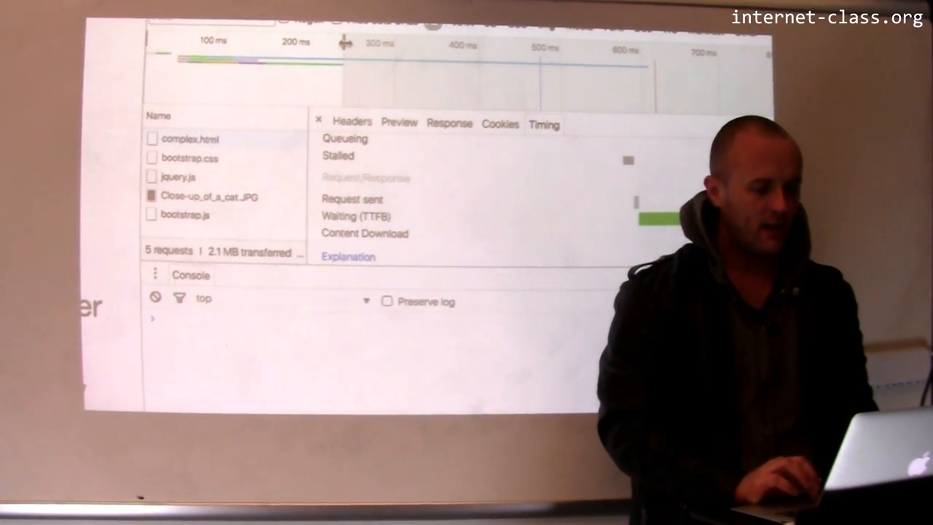
View the Timing breakdown for jquery.js, then switch to bootstrap.js.
{"action": "left_click", "coordinate": [178, 177]}
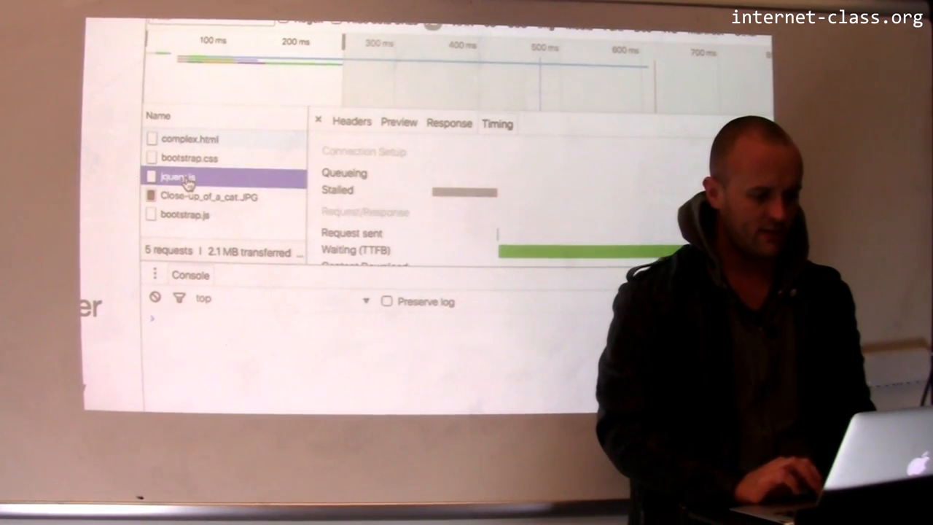
{"action": "left_click", "coordinate": [188, 157]}
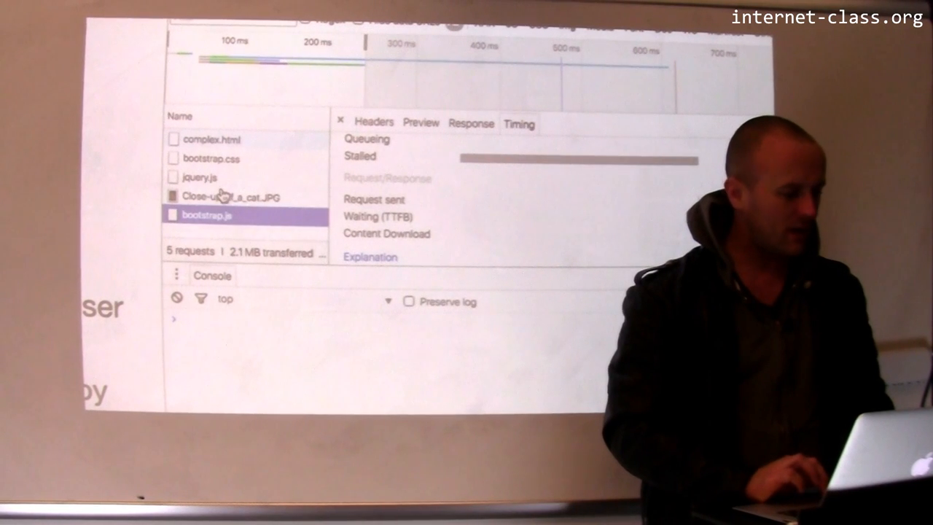
Inspect Close-up_of_a_cat.JPG's timing, then clear the recorded network log.
{"action": "left_click", "coordinate": [230, 196]}
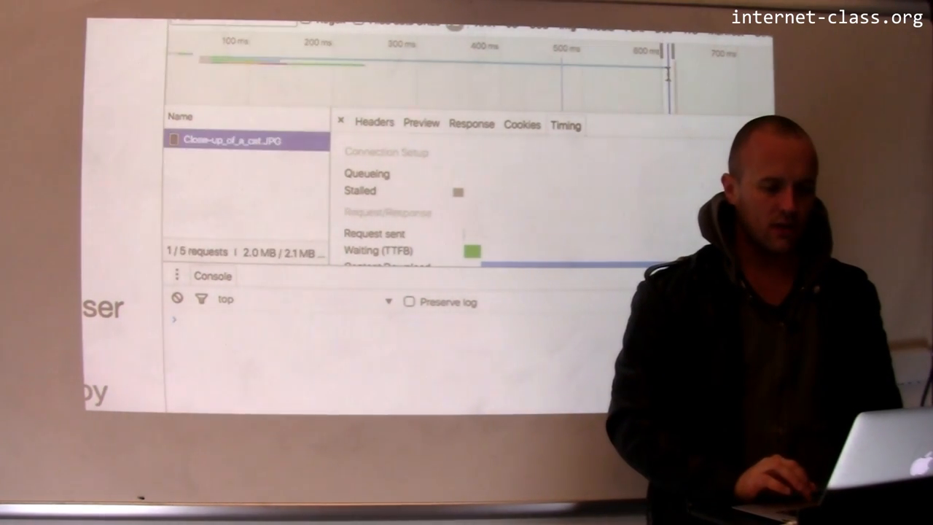
{"action": "mouse_move", "coordinate": [222, 146]}
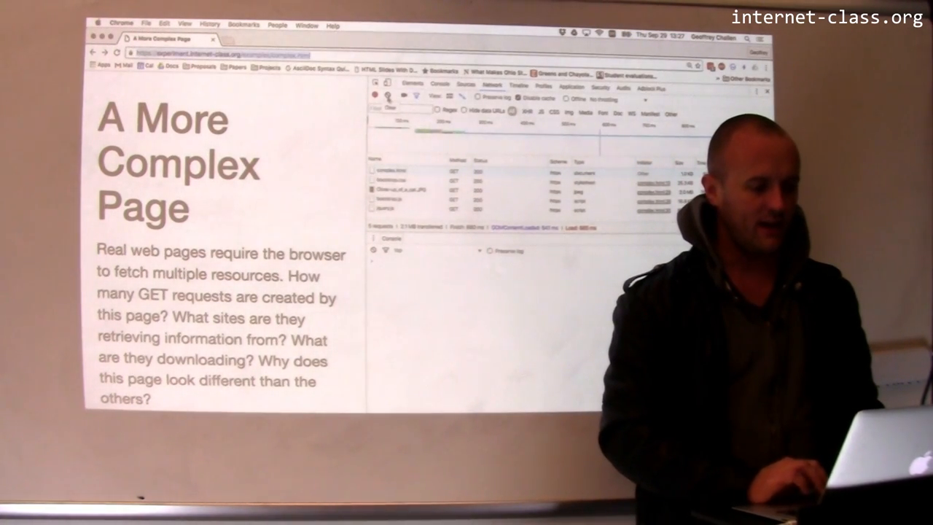
{"action": "left_click", "coordinate": [379, 96]}
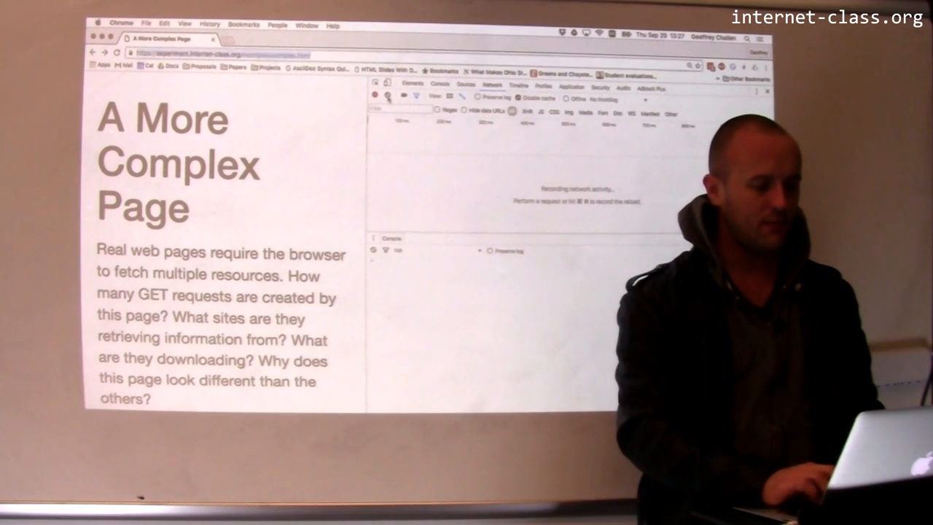